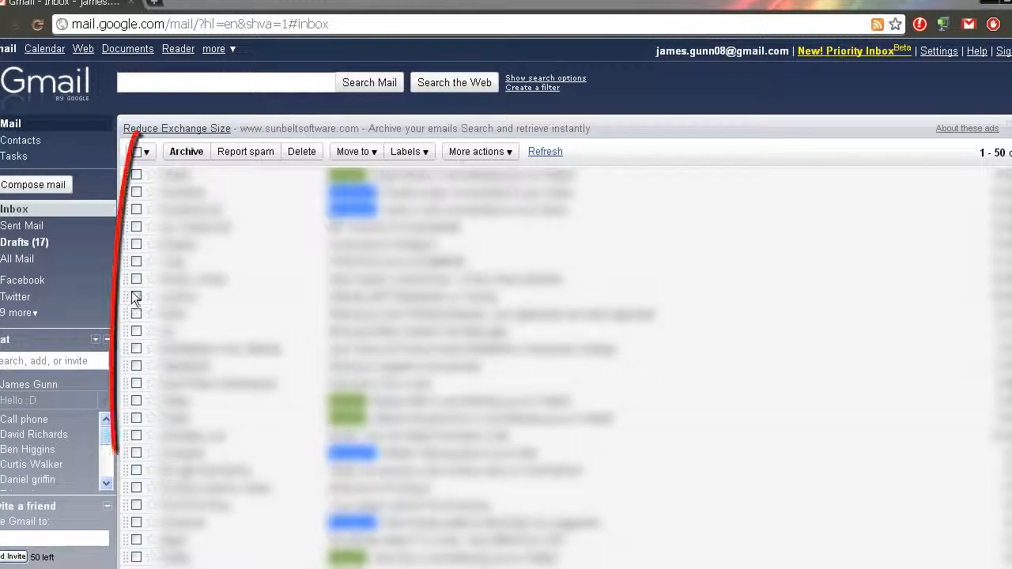
# Select four inbox conversations and archive them
pyautogui.click(136, 278)
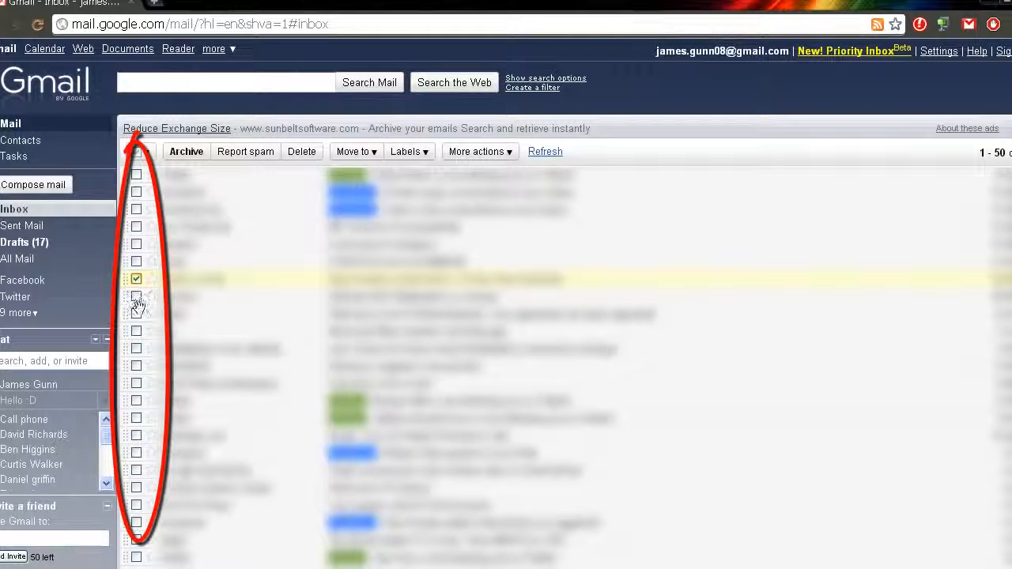
pyautogui.moveTo(139, 322)
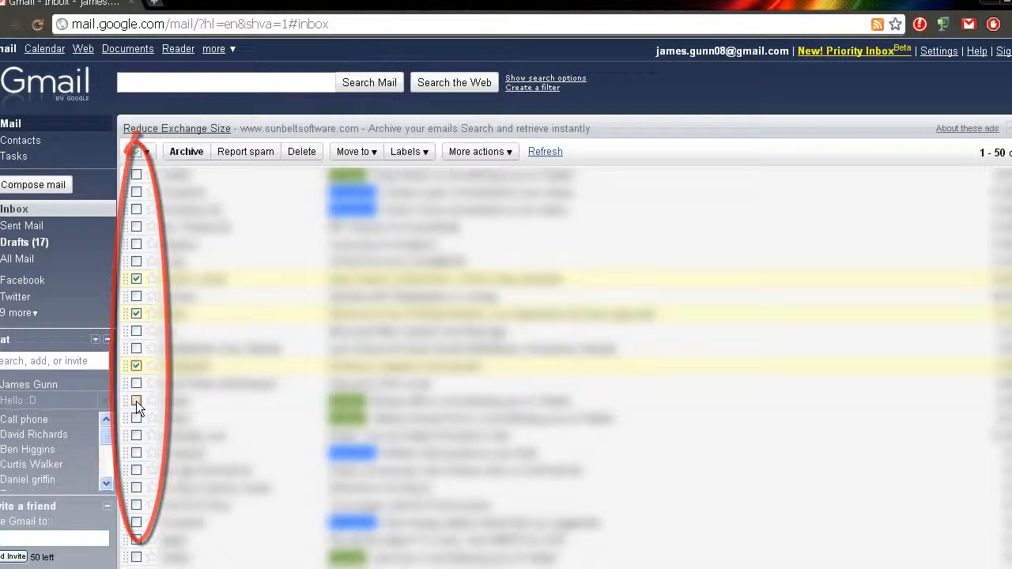
pyautogui.click(136, 418)
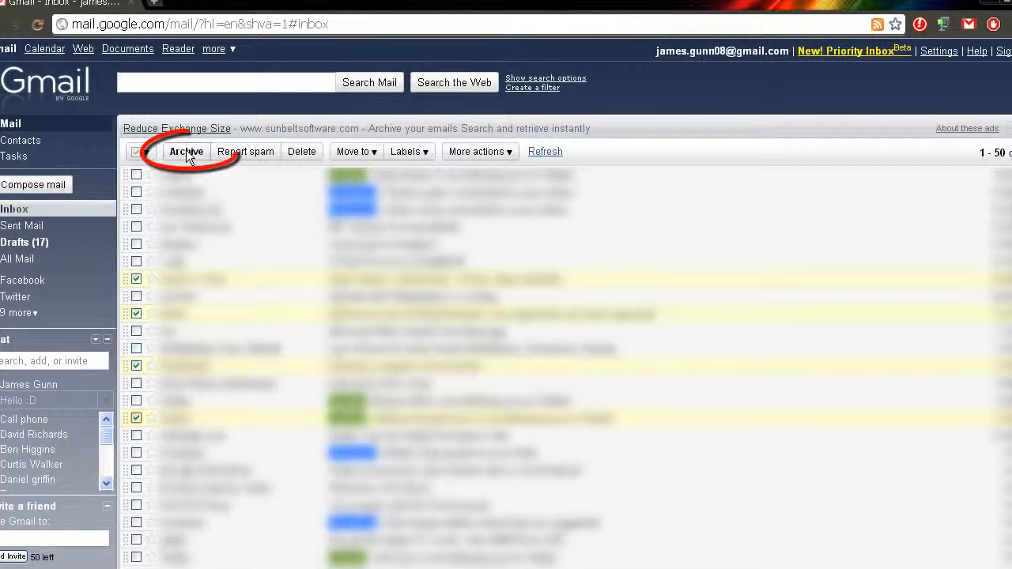
pyautogui.click(187, 152)
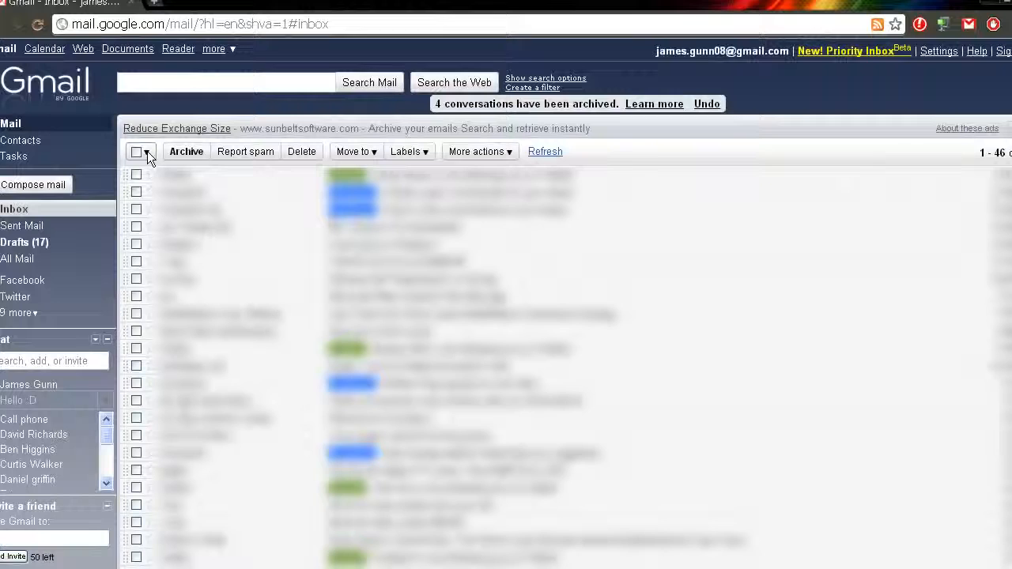
# Select all remaining 46 inbox conversations and archive them, leaving the inbox empty
pyautogui.click(136, 152)
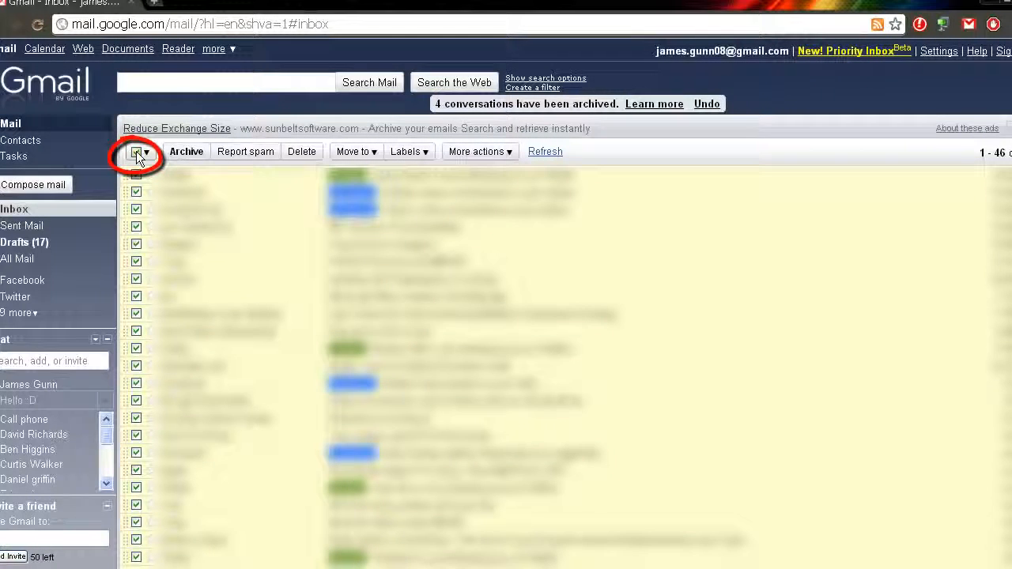
pyautogui.click(187, 152)
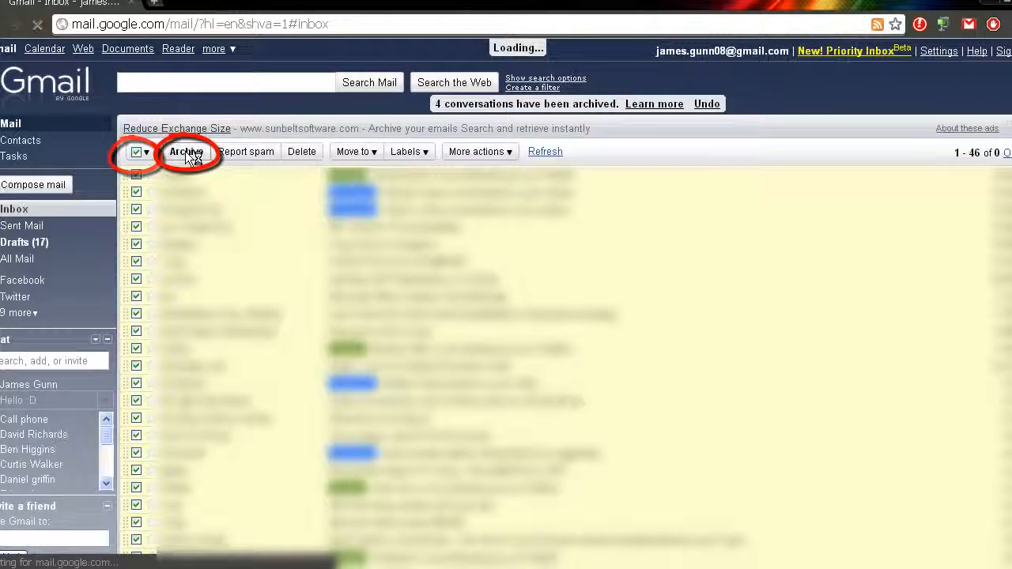
pyautogui.click(187, 152)
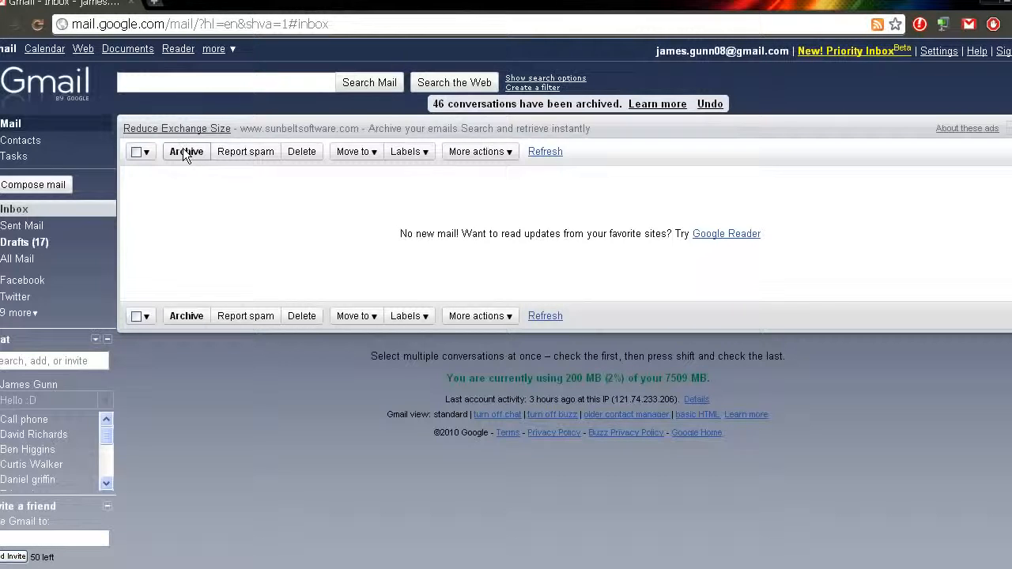
pyautogui.moveTo(708, 180)
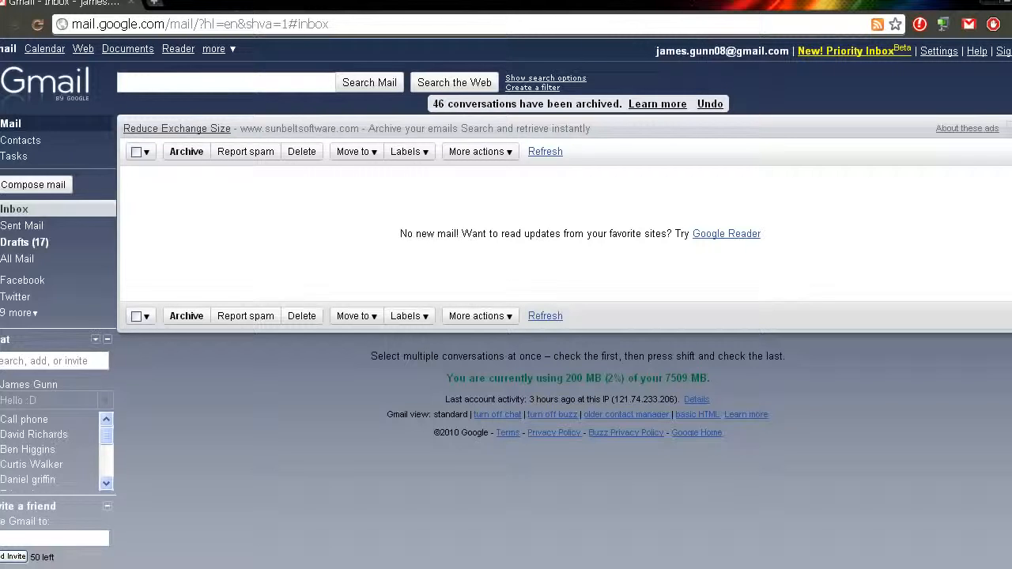
pyautogui.moveTo(630, 222)
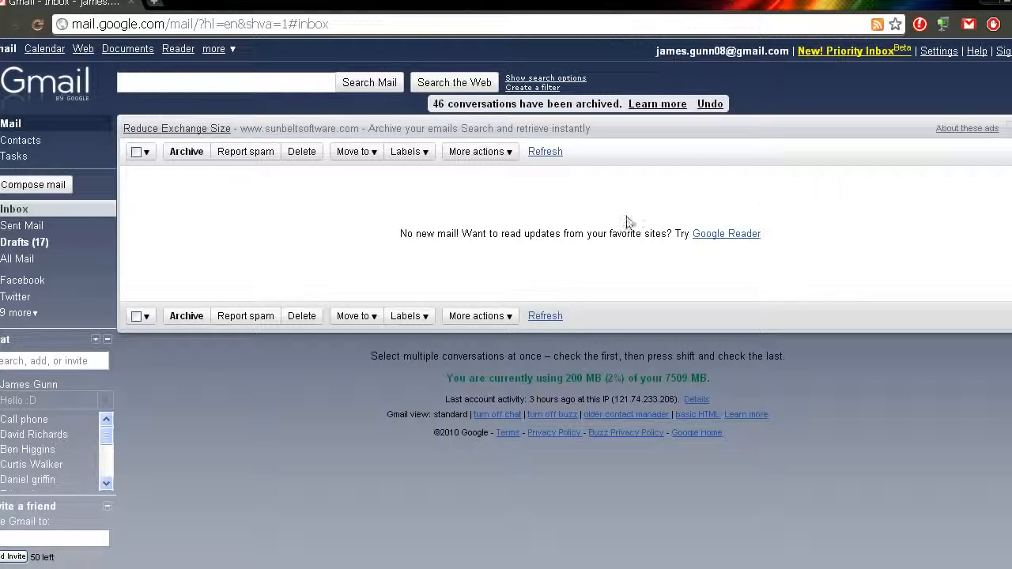
pyautogui.moveTo(758, 183)
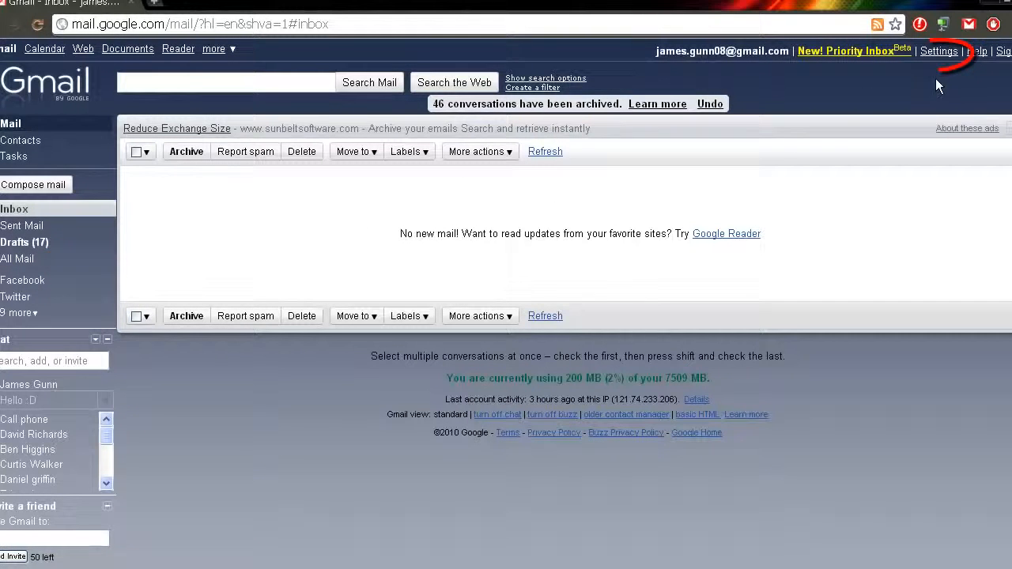
# In Settings > Labels, hide then show the All Mail label so it appears in the sidebar
pyautogui.click(939, 51)
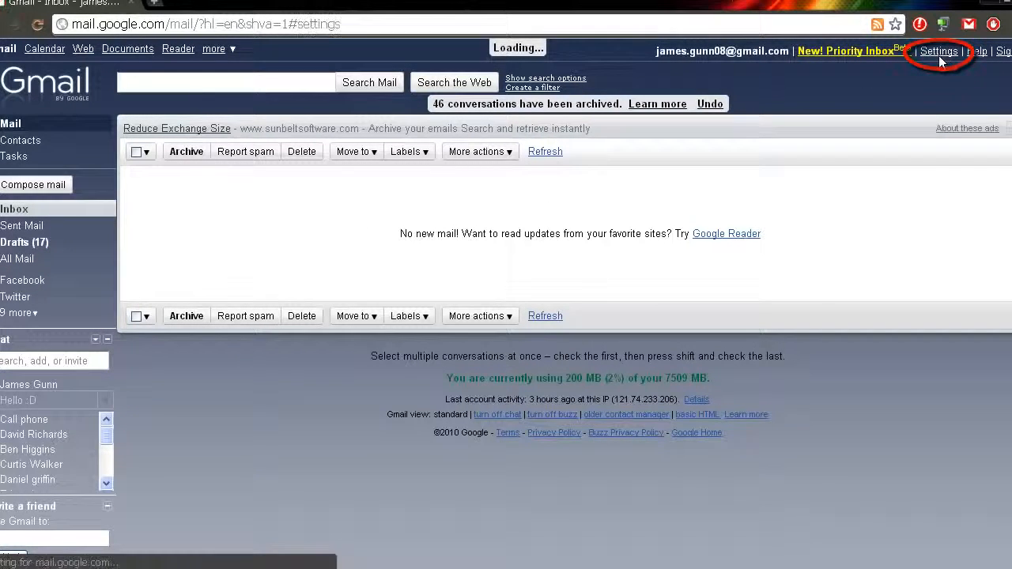
pyautogui.click(939, 51)
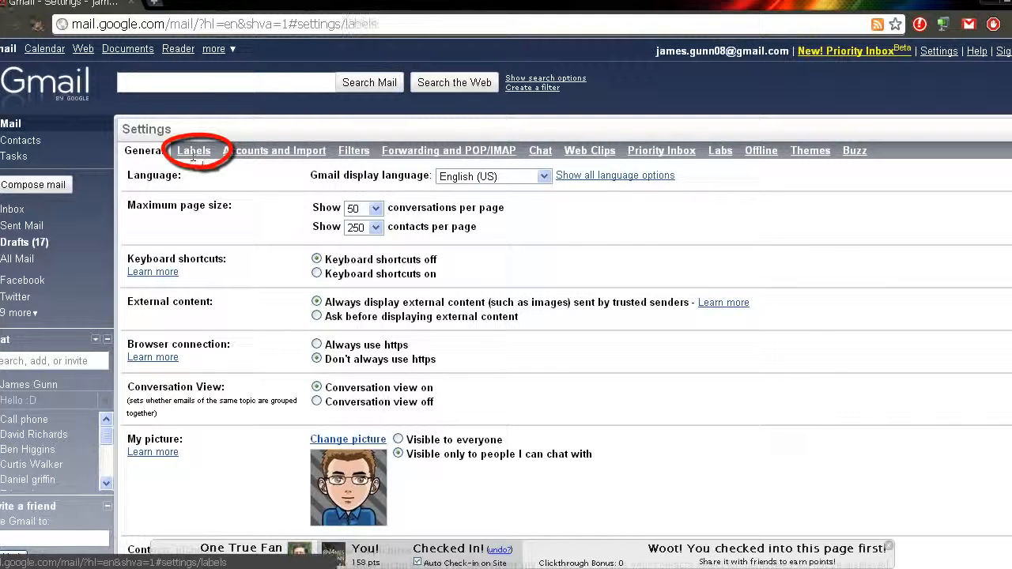
pyautogui.click(193, 150)
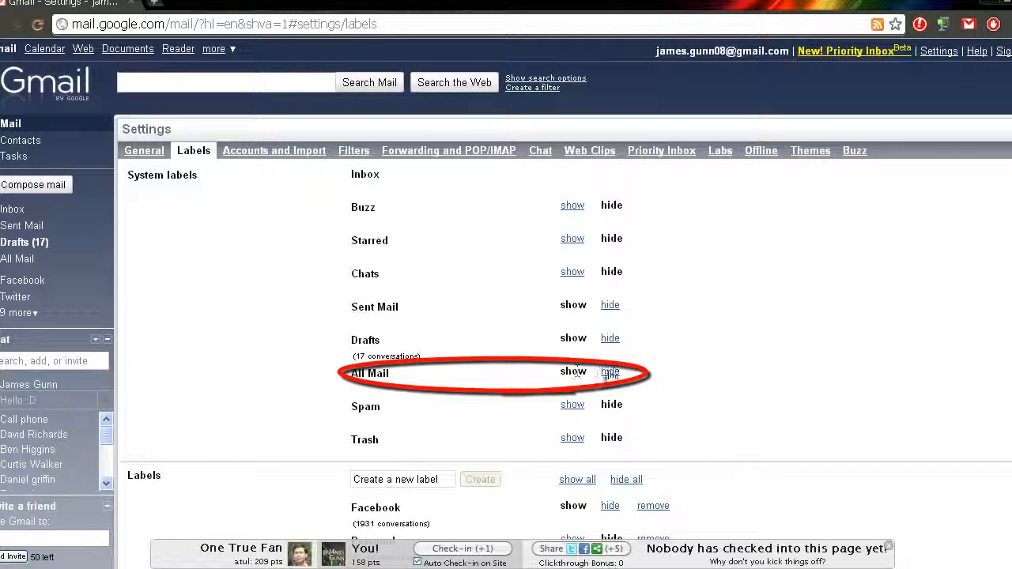
pyautogui.click(610, 370)
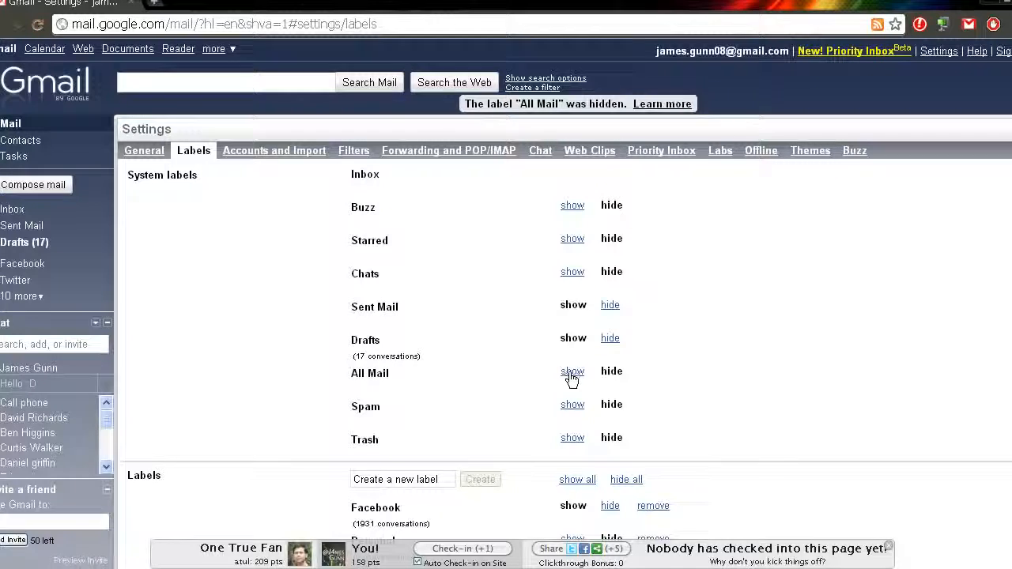
pyautogui.click(572, 371)
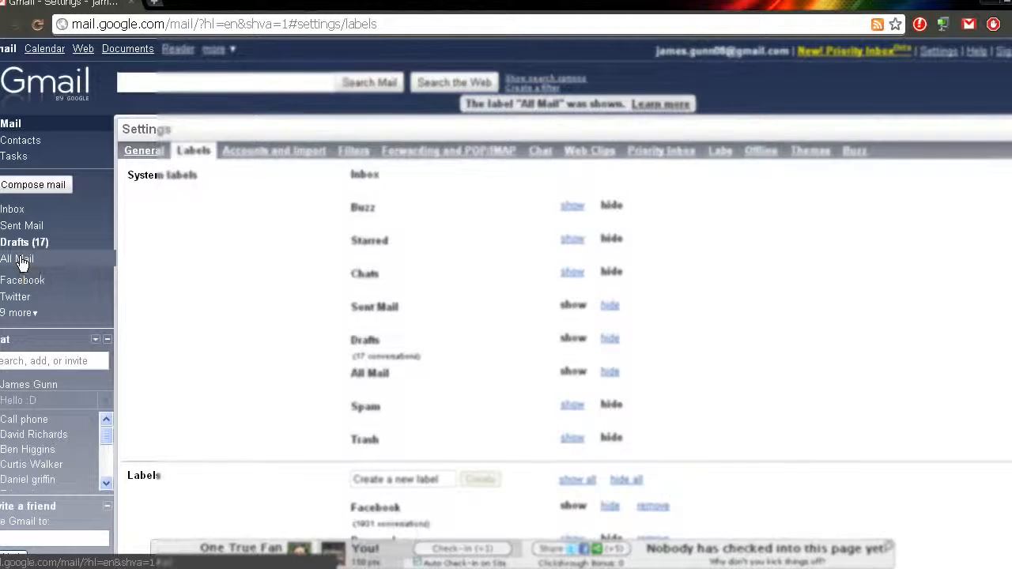
# From All Mail, move four archived conversations back to the inbox and view them there
pyautogui.click(17, 259)
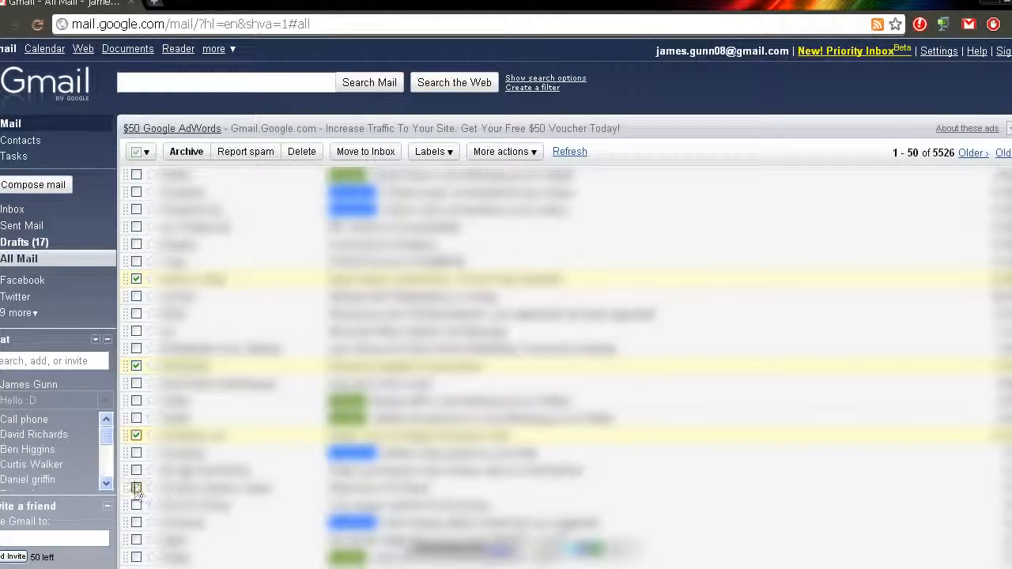
pyautogui.click(136, 487)
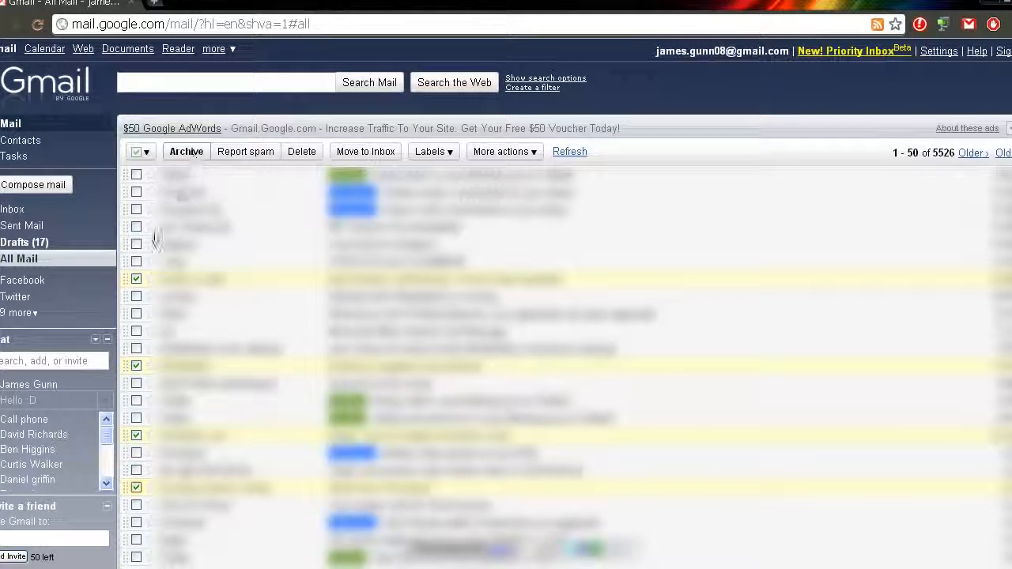
pyautogui.moveTo(126, 284)
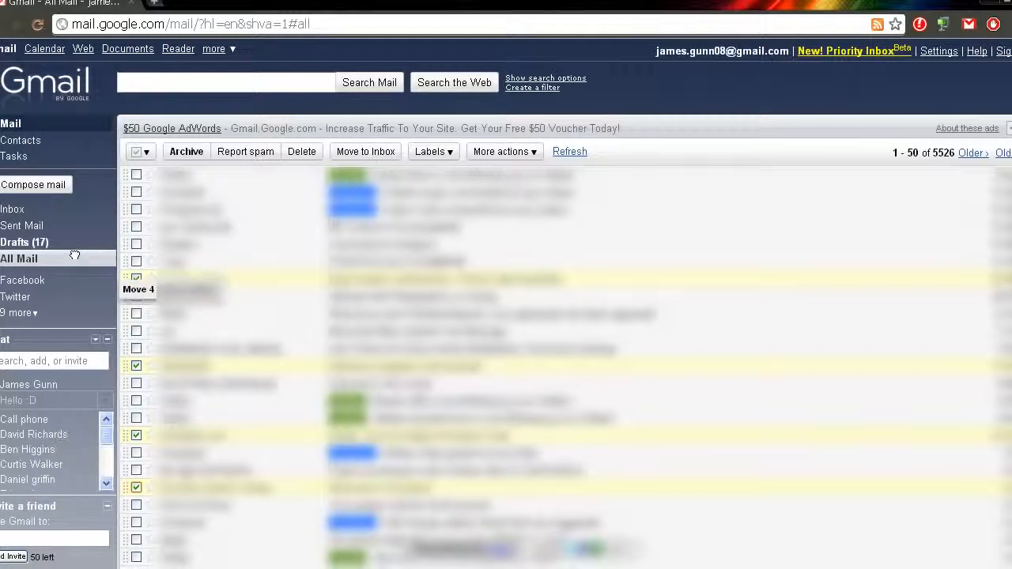
pyautogui.click(364, 151)
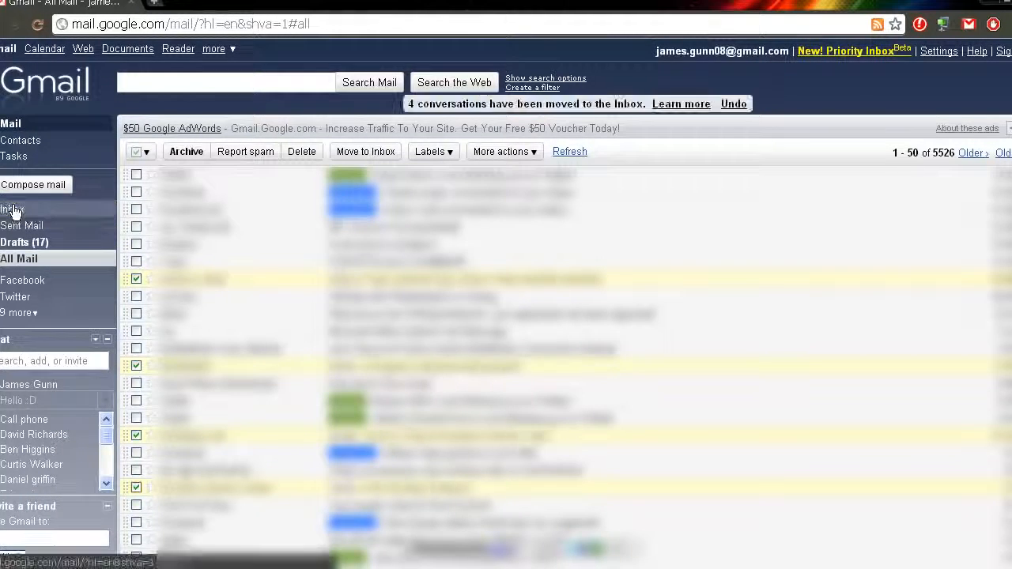
pyautogui.moveTo(13, 209)
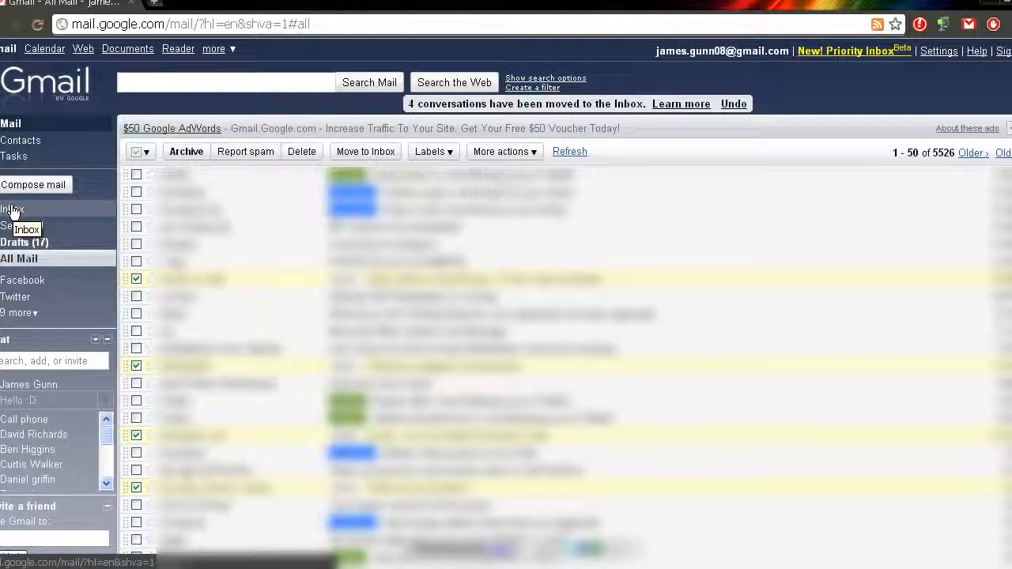
pyautogui.click(12, 209)
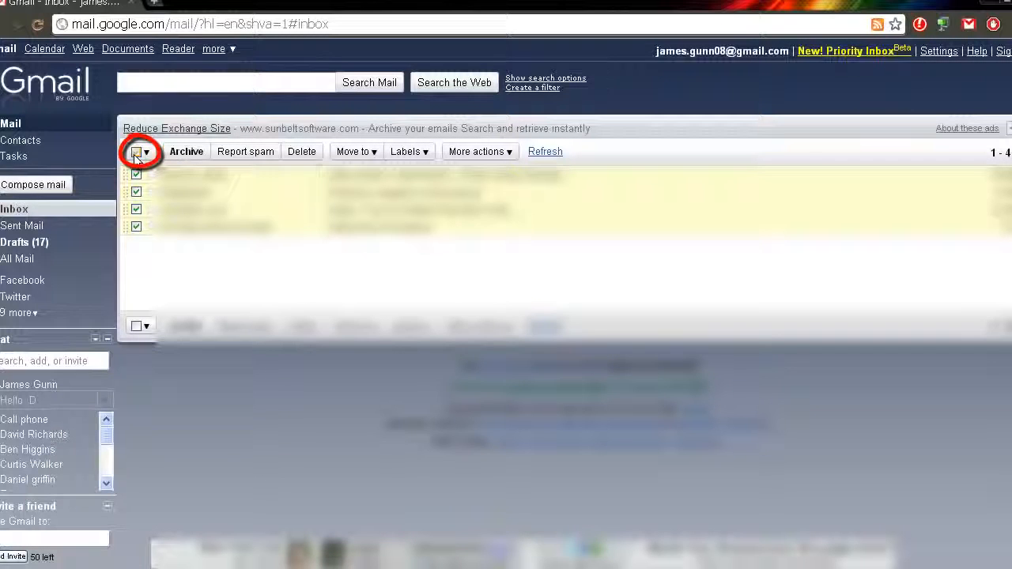